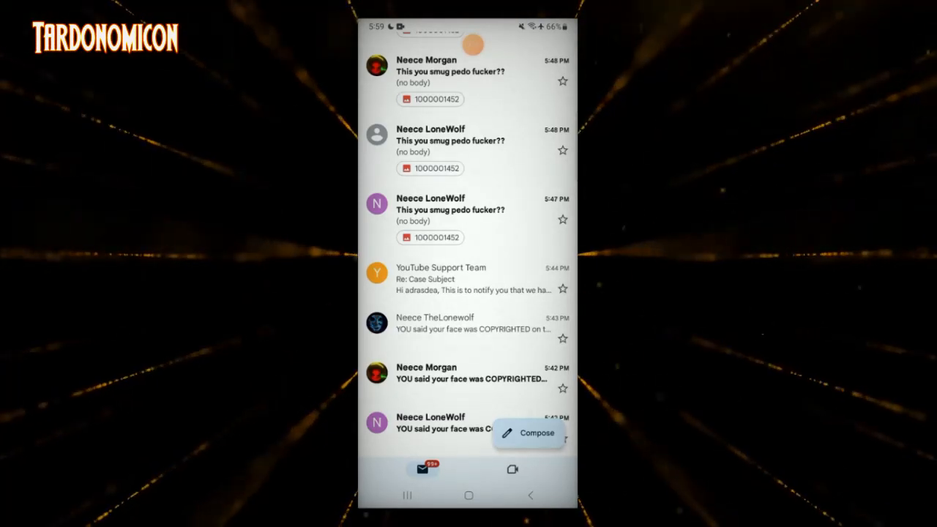
Read the YouTube Support Team 'Re: Case Subject' privacy complaint message in full
{"action": "left_click", "coordinate": [440, 278]}
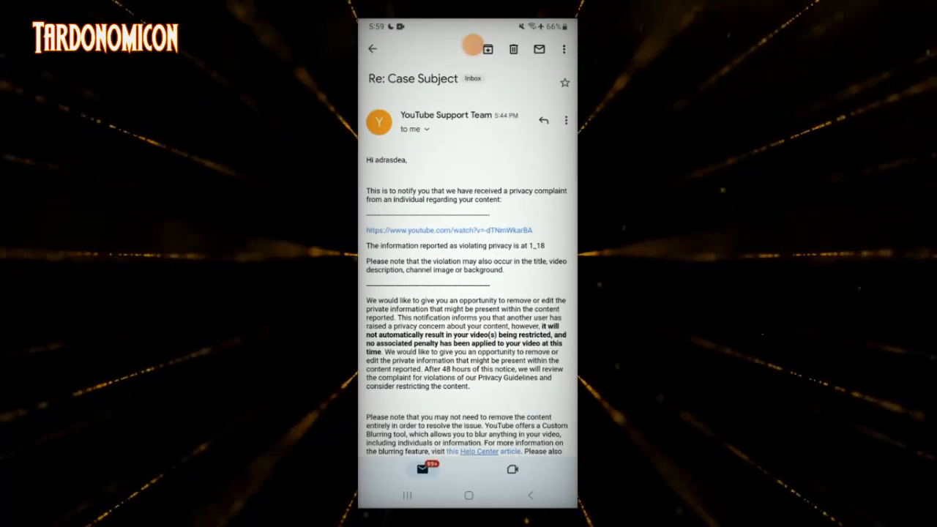
Return to the inbox and scroll through the repeated harassing emails and the YouTube Support message
{"action": "left_click", "coordinate": [372, 48]}
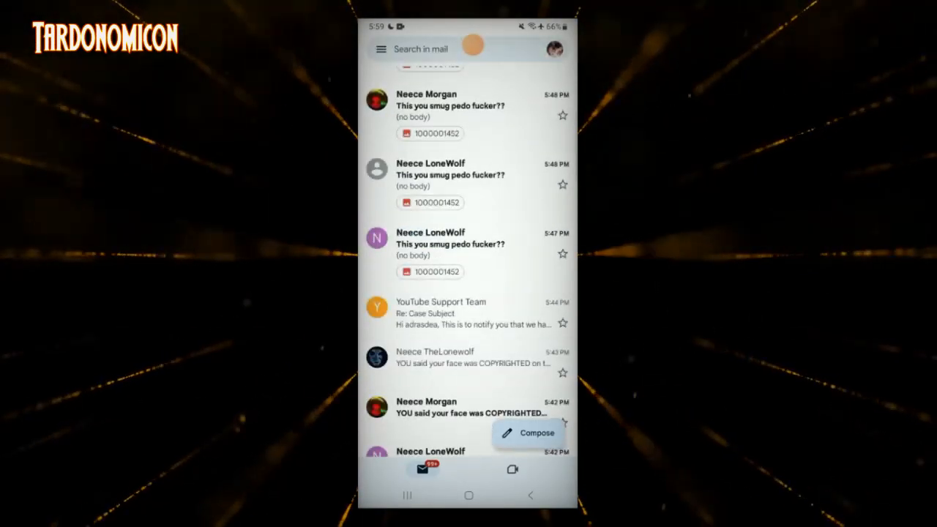
{"action": "scroll", "scroll_direction": "down", "scroll_amount": 3}
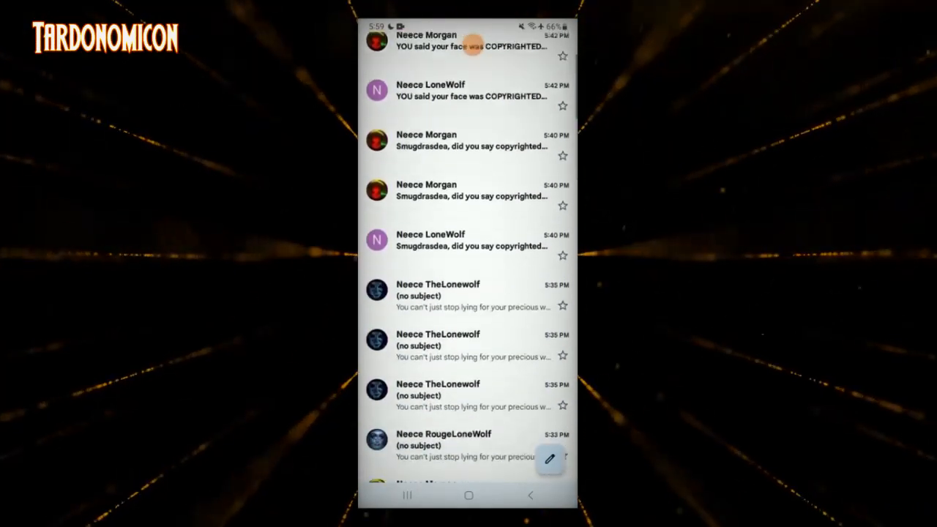
{"action": "scroll", "scroll_direction": "down", "scroll_amount": 3}
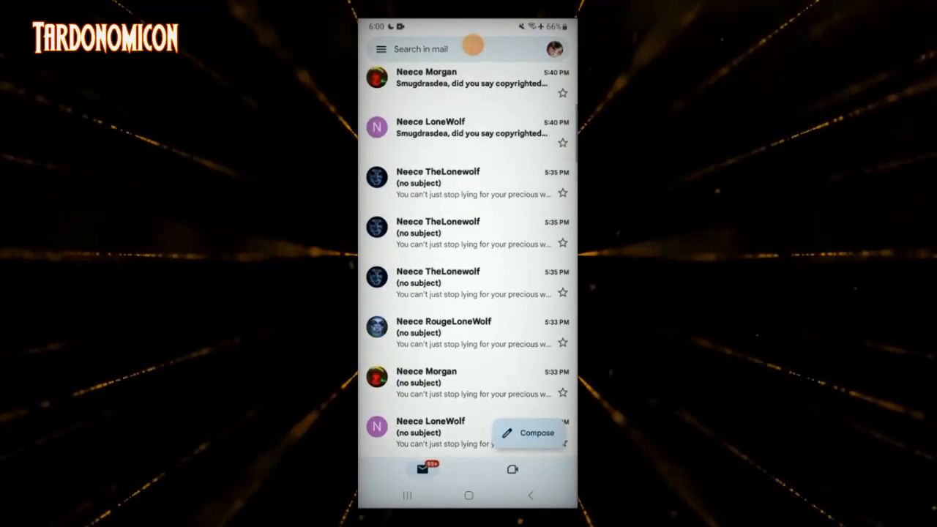
{"action": "scroll", "scroll_direction": "up", "scroll_amount": 3}
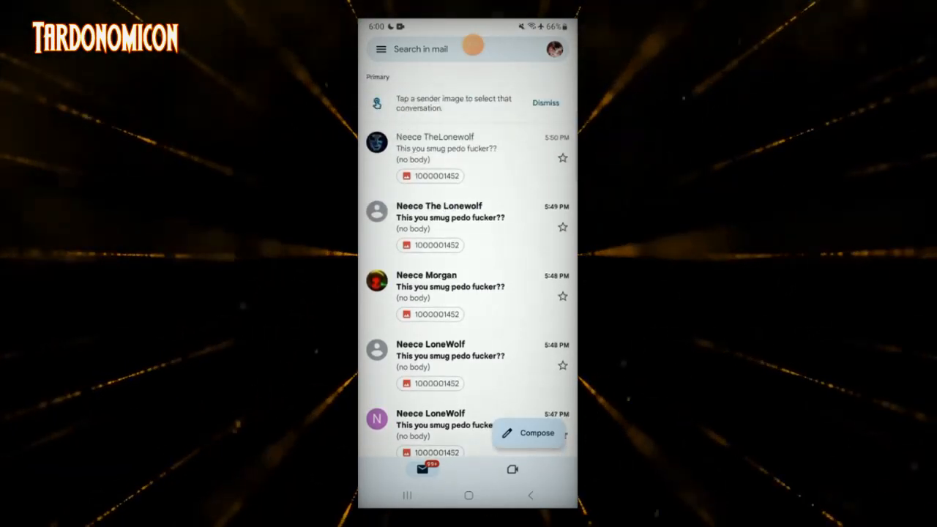
{"action": "scroll", "scroll_direction": "up", "scroll_amount": 3}
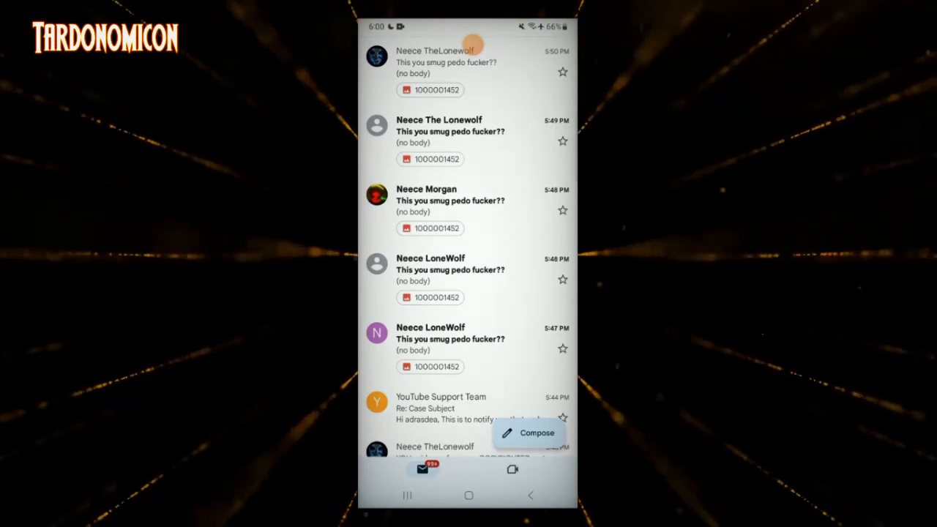
{"action": "scroll", "scroll_direction": "up", "scroll_amount": 3}
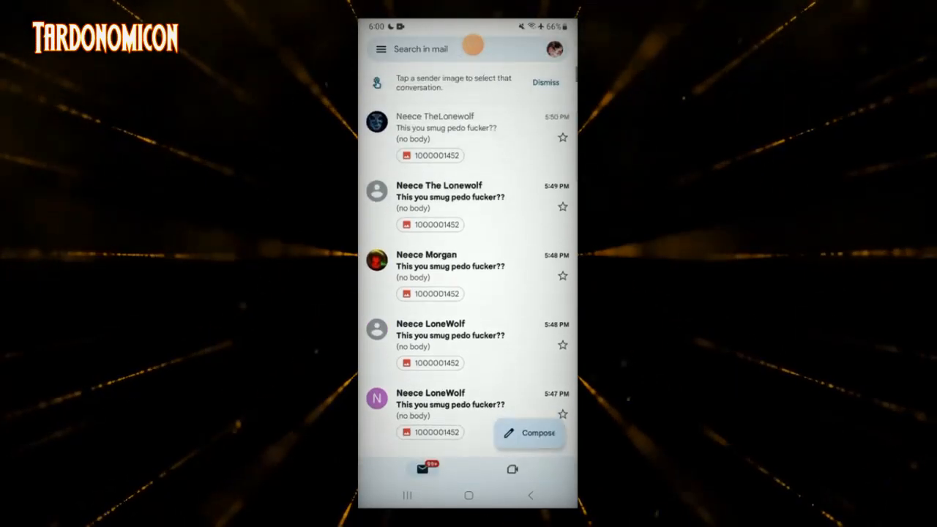
{"action": "scroll", "scroll_direction": "down", "scroll_amount": 3}
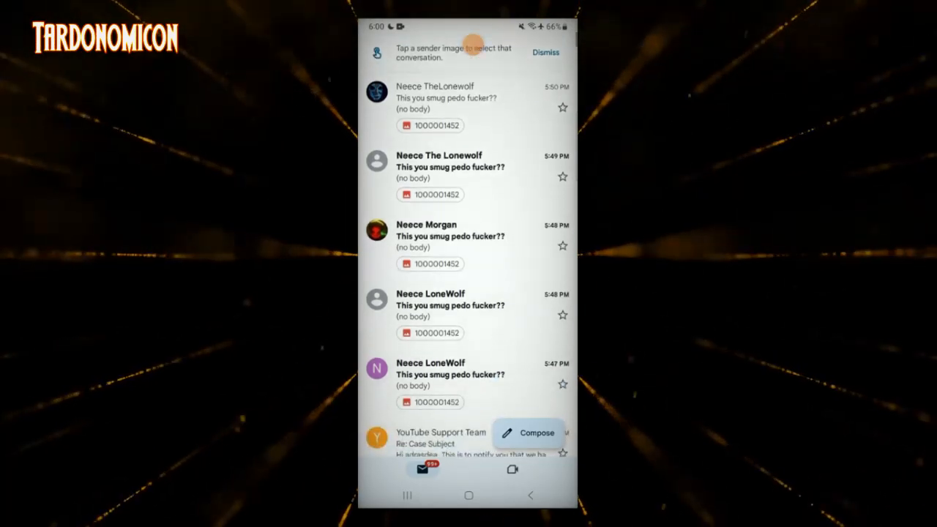
{"action": "scroll", "scroll_direction": "up", "scroll_amount": 3}
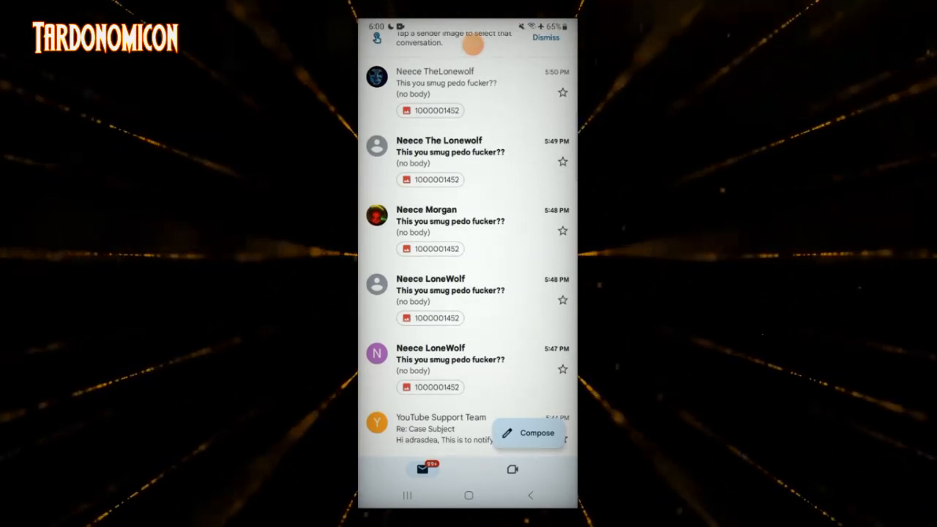
{"action": "scroll", "scroll_direction": "up", "scroll_amount": 3}
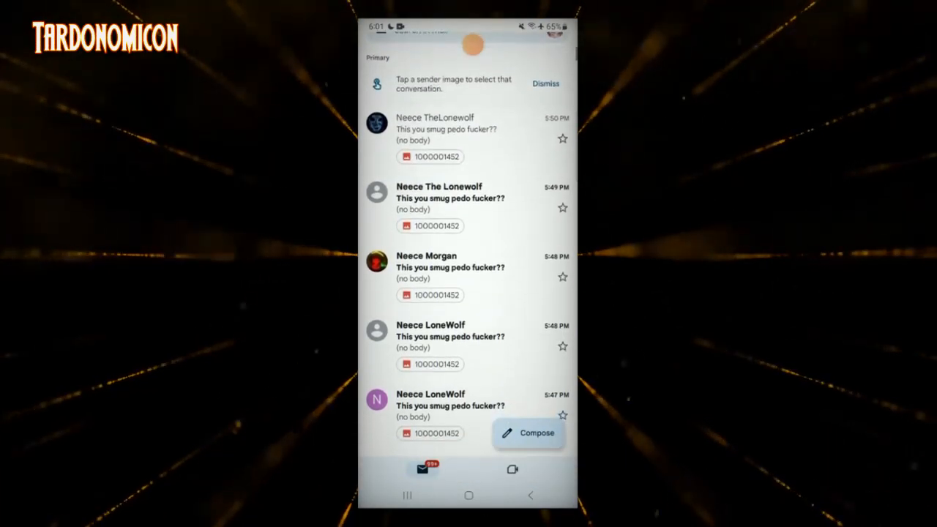
{"action": "scroll", "scroll_direction": "up", "scroll_amount": 3}
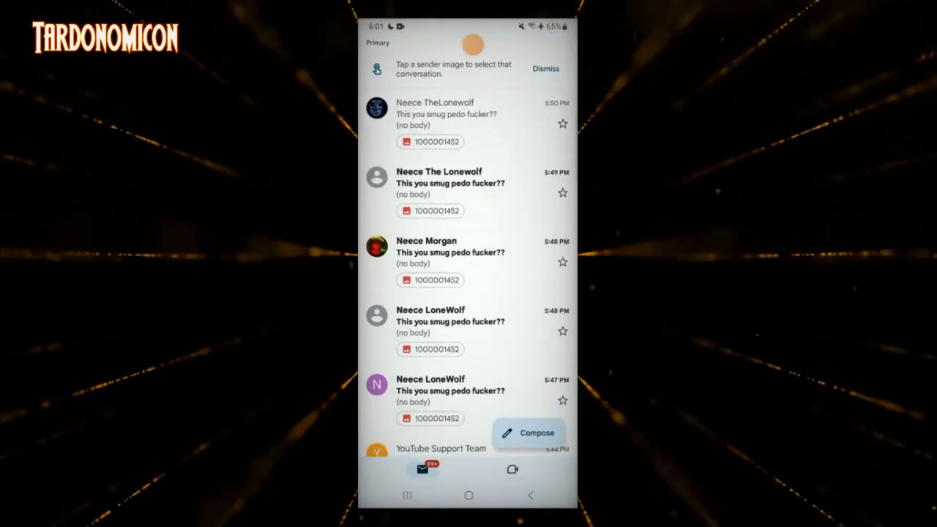